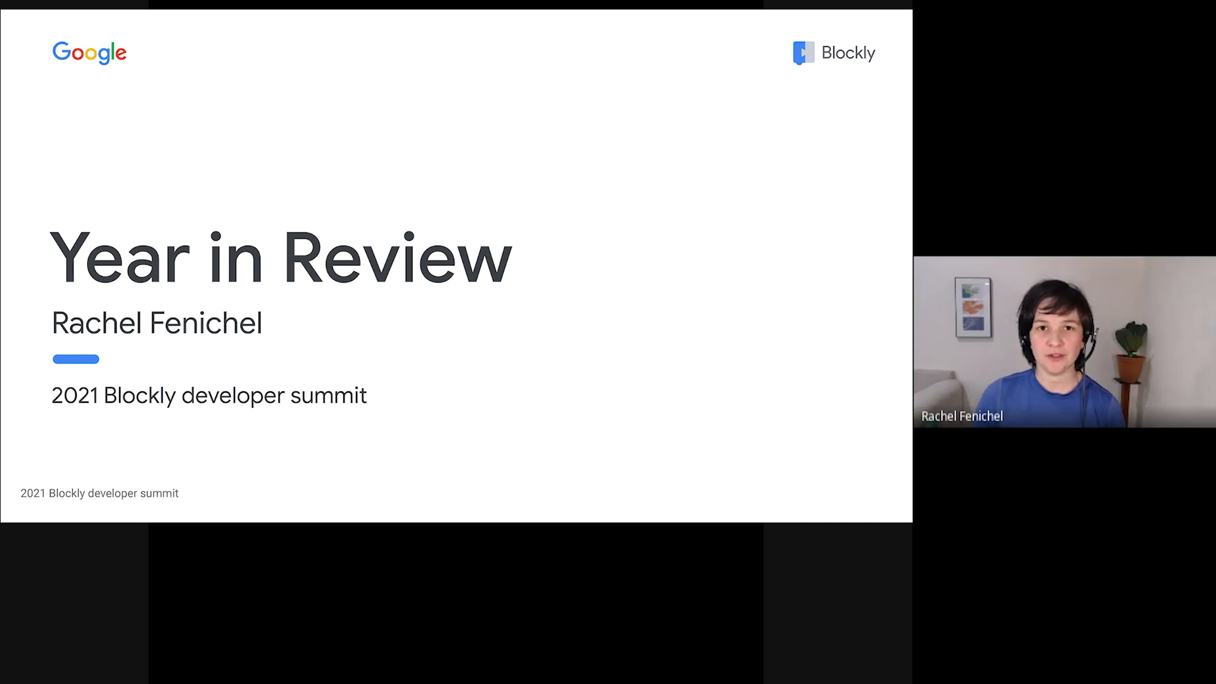
- Advance from the 'Year in Review' title slide to the google/blockly base implementations slide
key(Right)
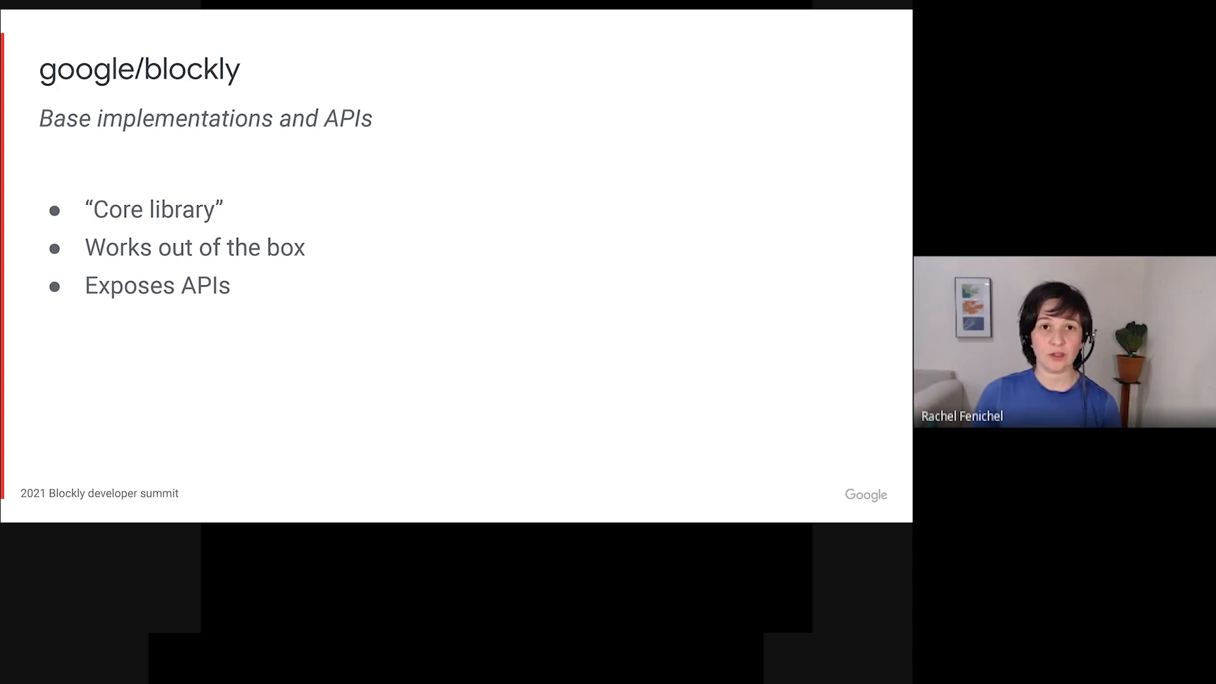
- Go to the 'Continuous toolbox' slide with the Scratch-style scrolling toolbox demo
key(Right)
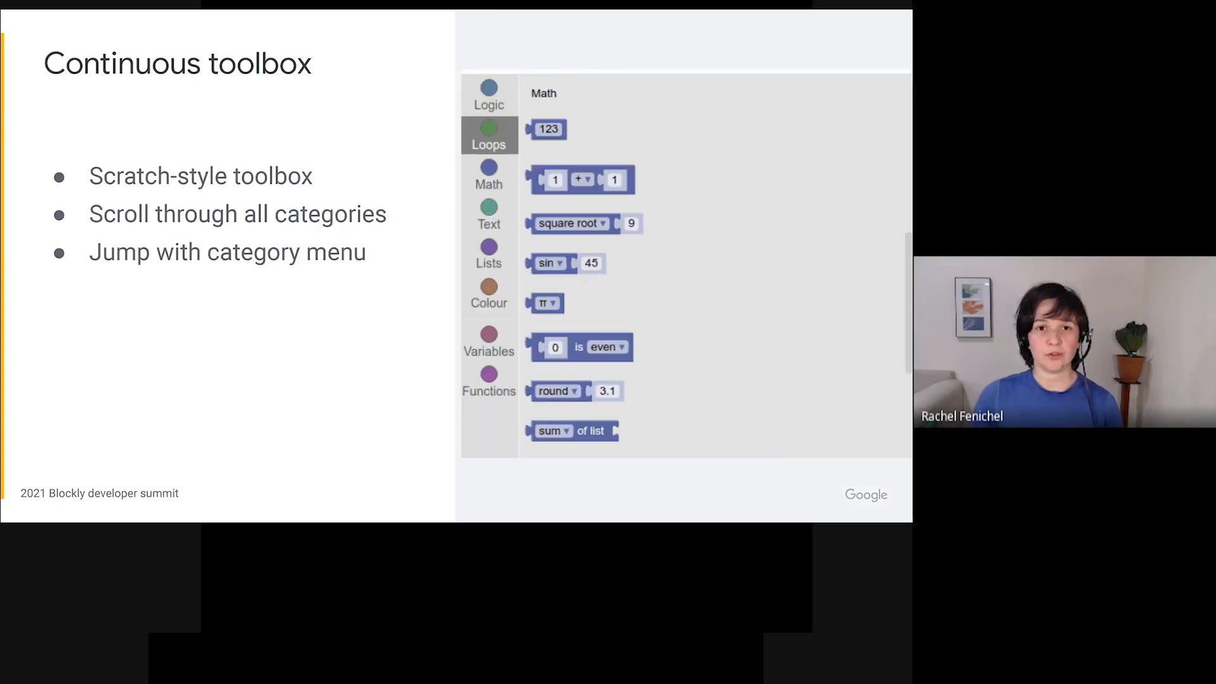
- Click through several demo toolbox entries, then drag to the 'Single-direction scrolling' demo
click(490, 215)
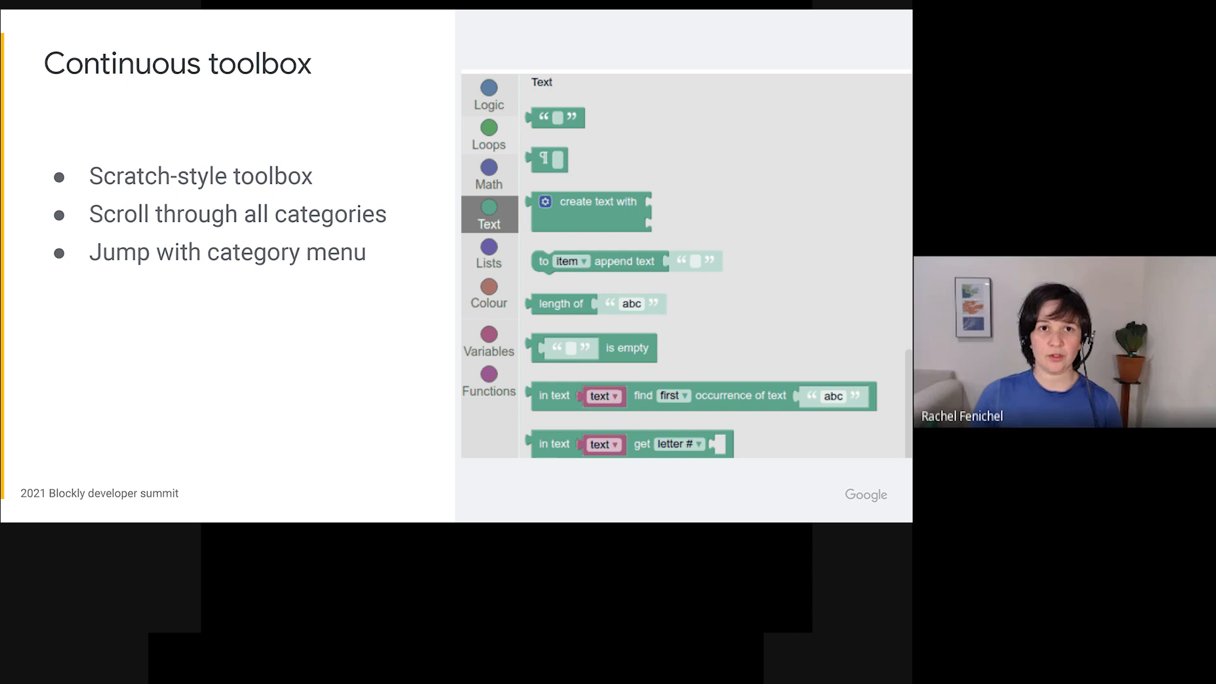
click(489, 168)
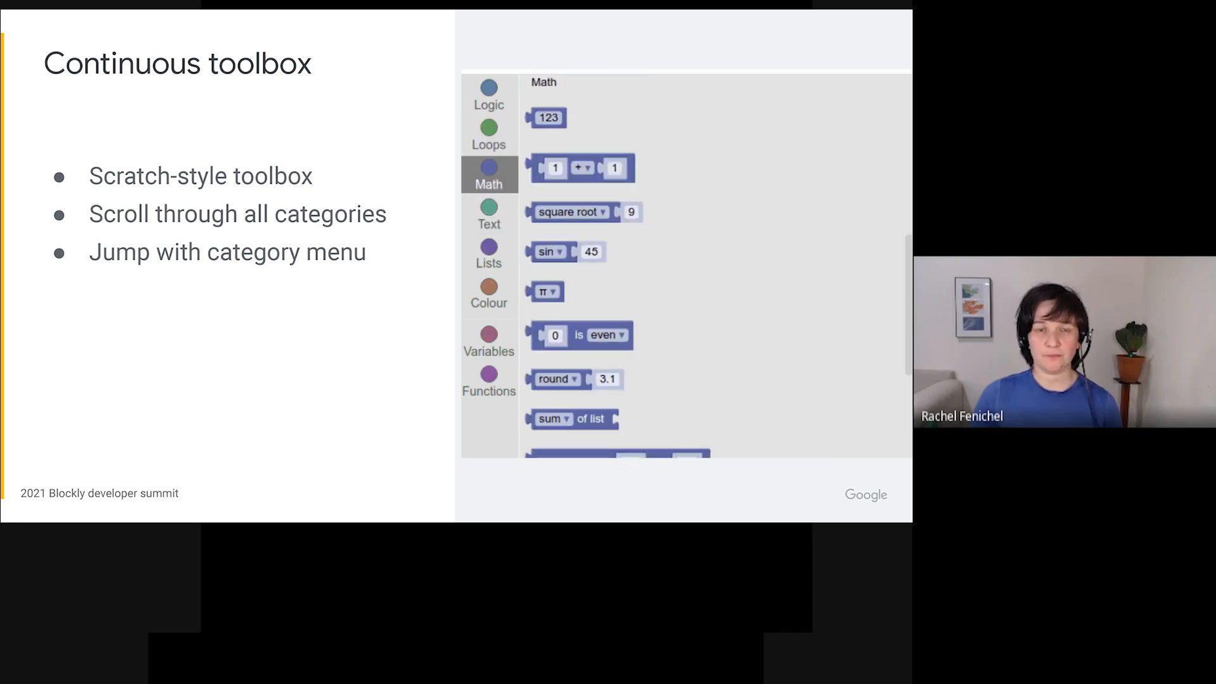
click(488, 135)
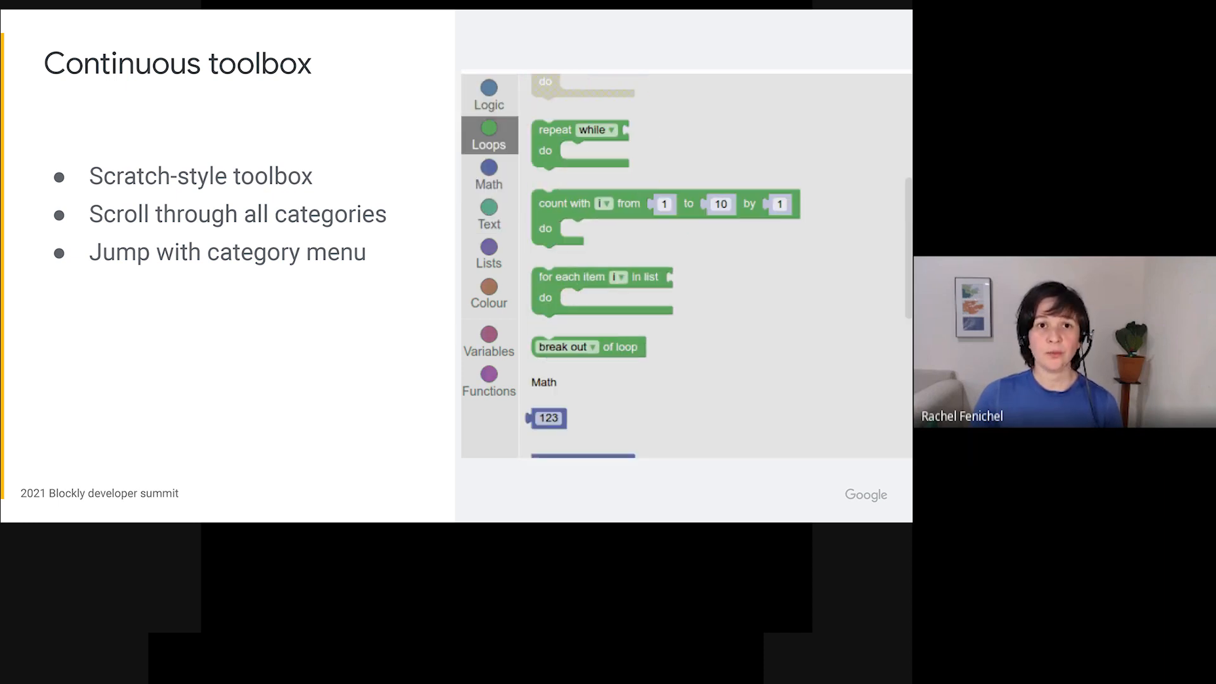
click(488, 172)
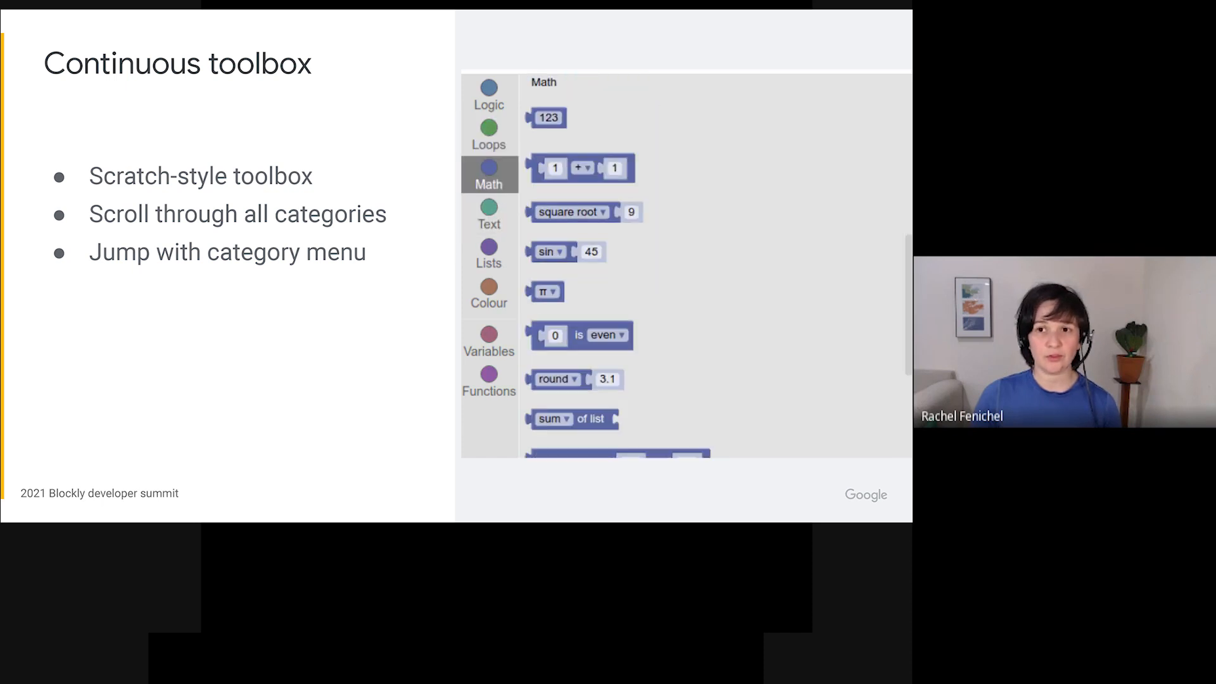
click(488, 93)
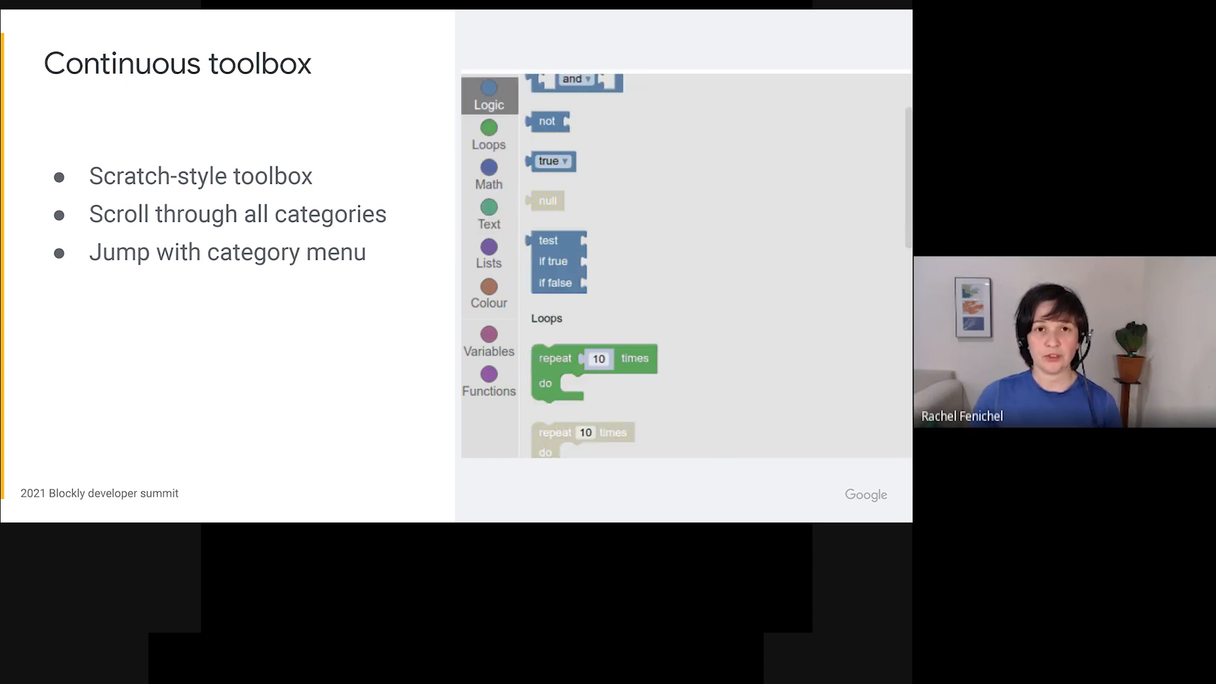
click(489, 168)
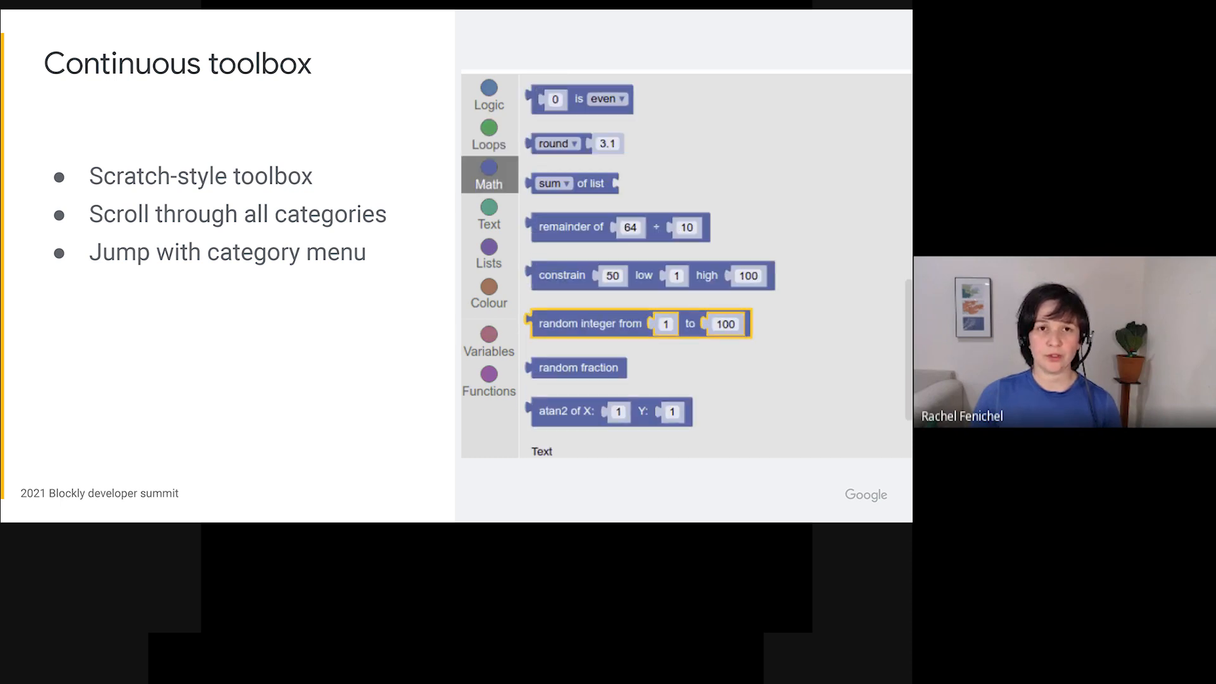
click(487, 132)
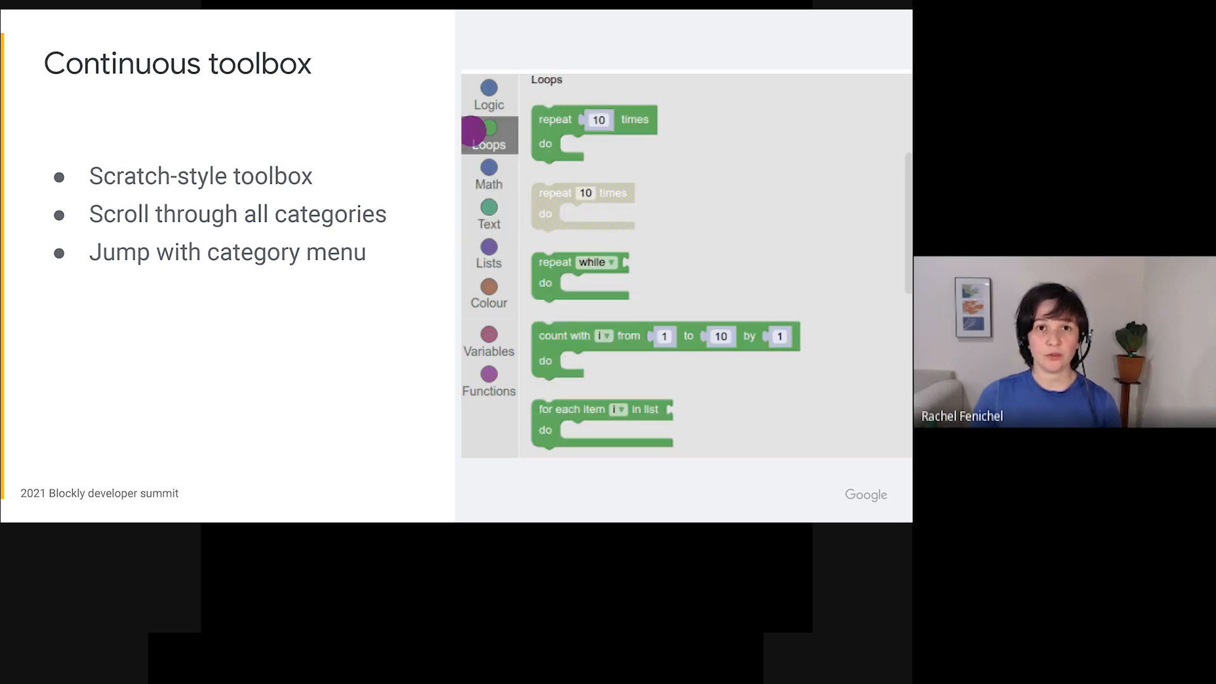
click(488, 91)
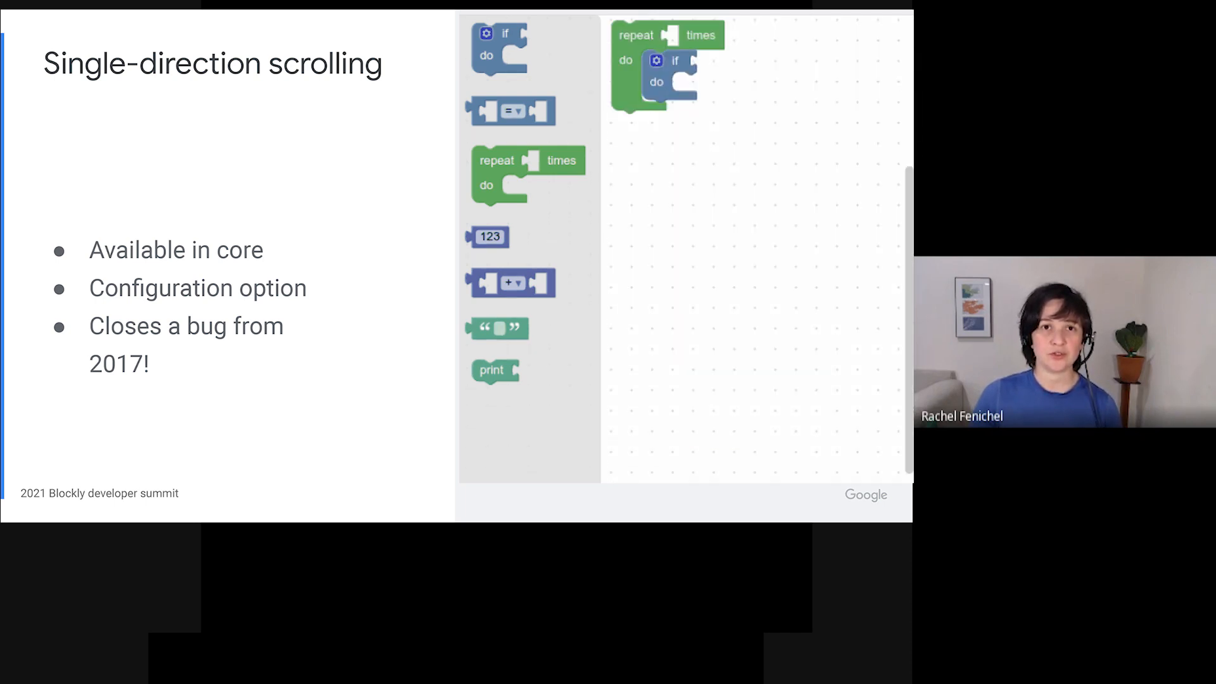
drag(667, 62, 849, 260)
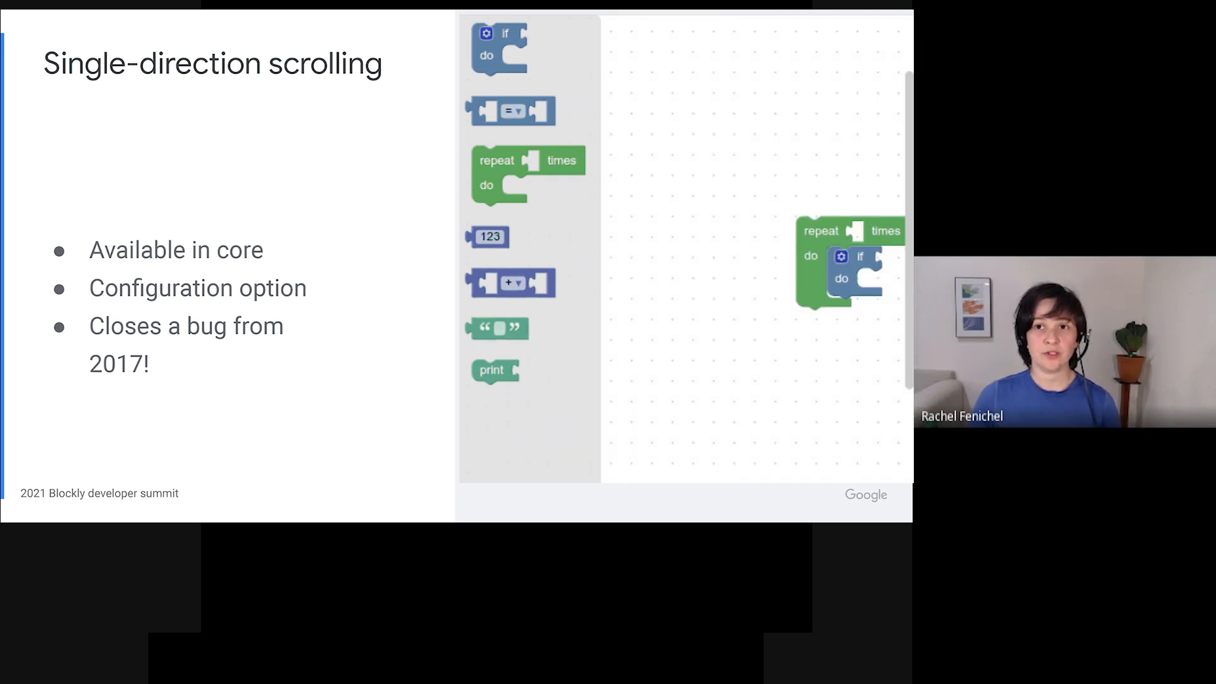
- Advance through 'Scrolling-related plugins' to the dev-tools slide listing Playground and test helpers
key(right)
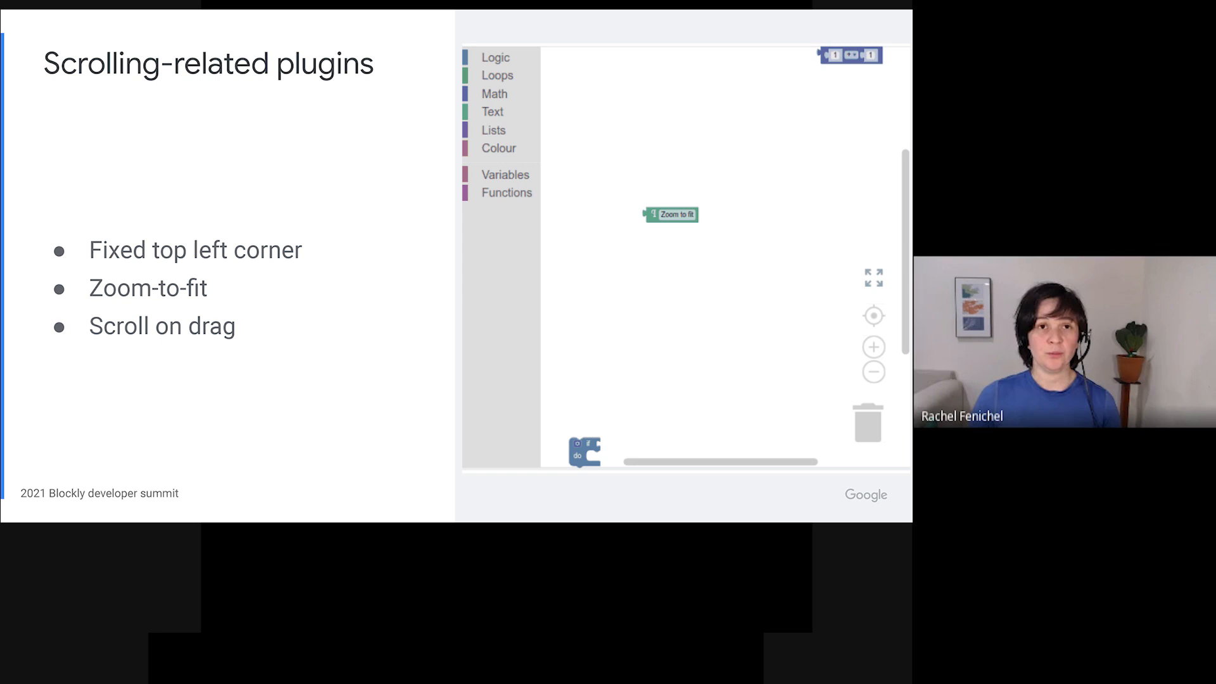
drag(585, 449, 612, 152)
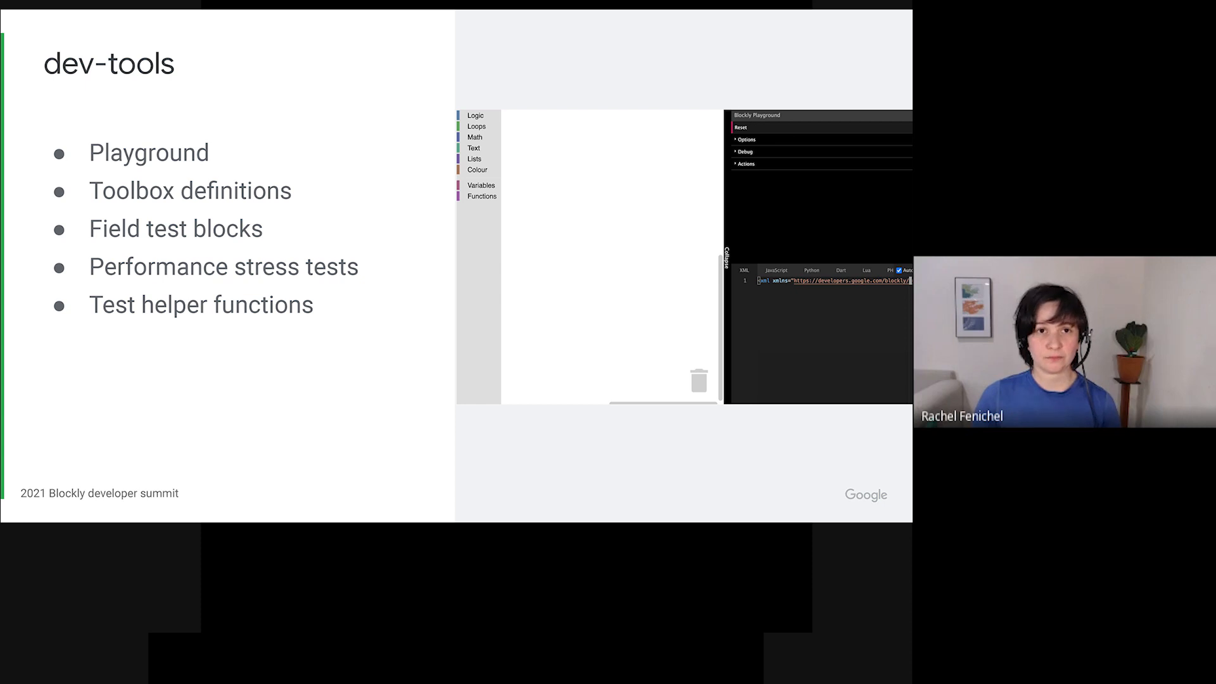
- Move through the GitHub Pages slide to the Codelabs slide linking blocklycodelabs.dev
key(Right)
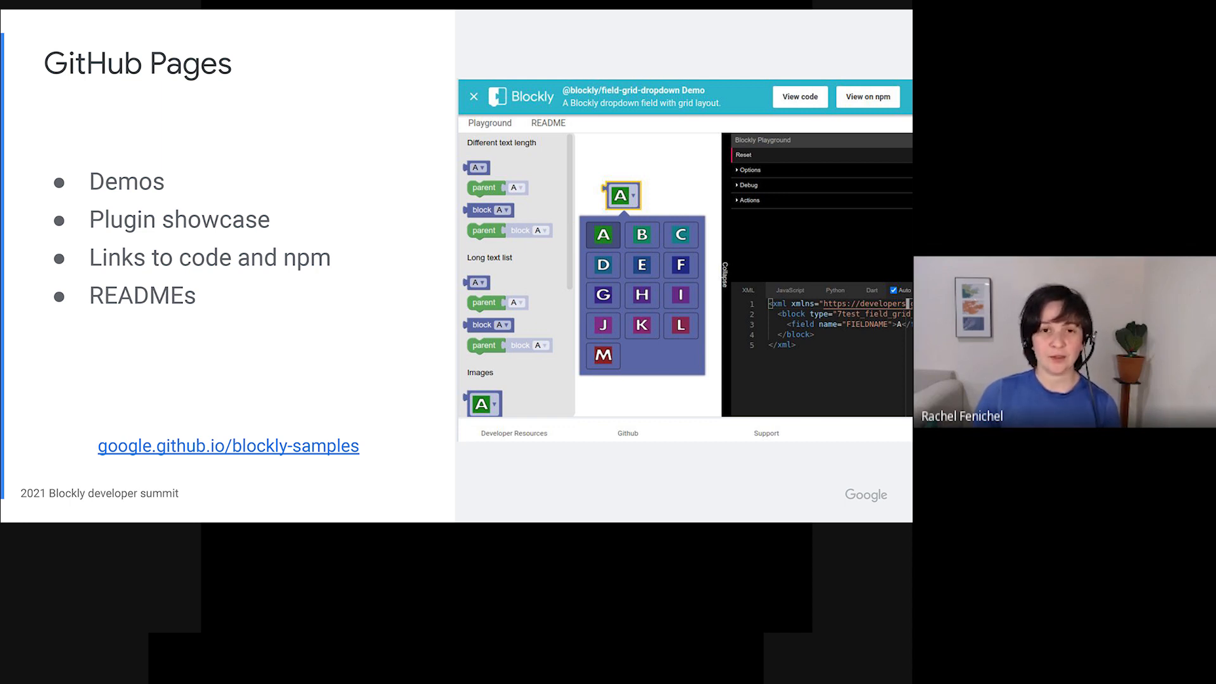
key(right)
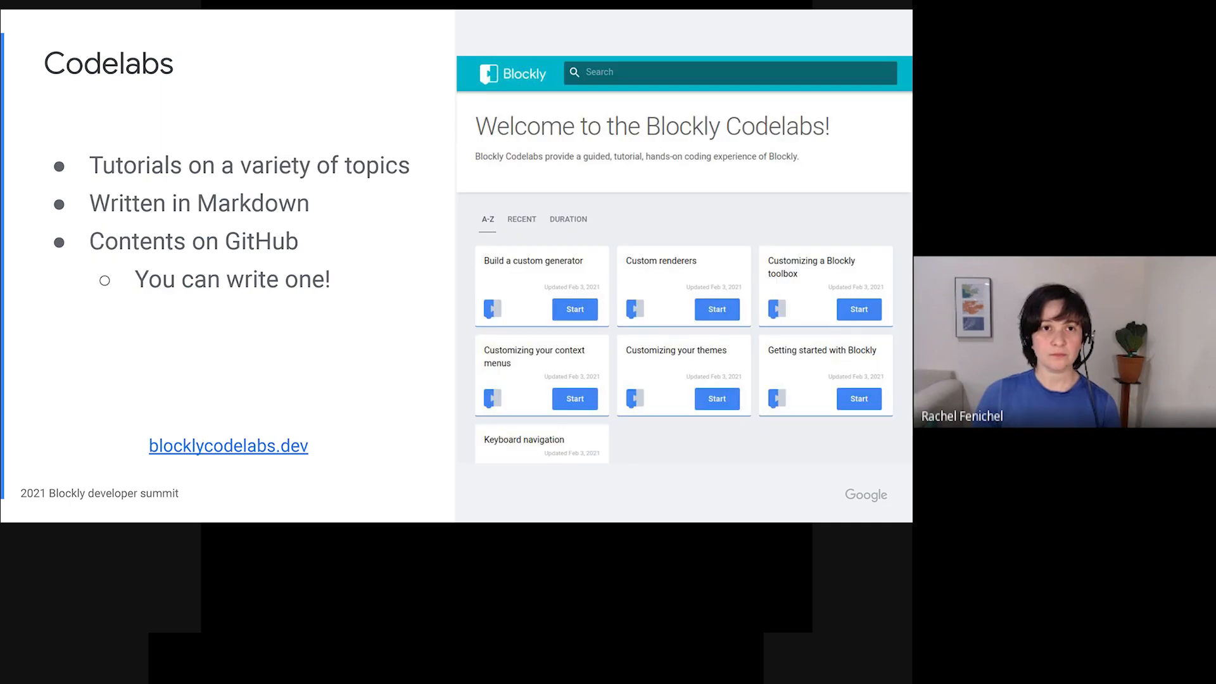